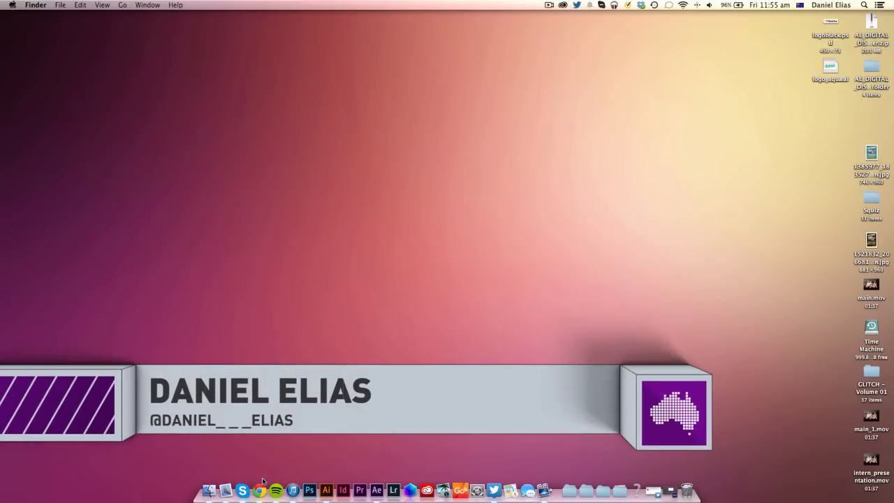
mouse_move(265, 489)
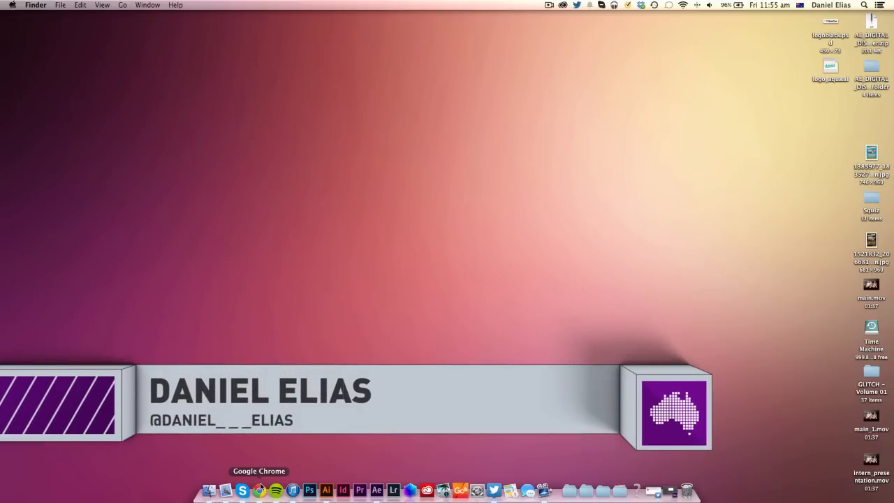
- Launch After Effects and select the teal daniel logo layer in Comp 1
click(266, 489)
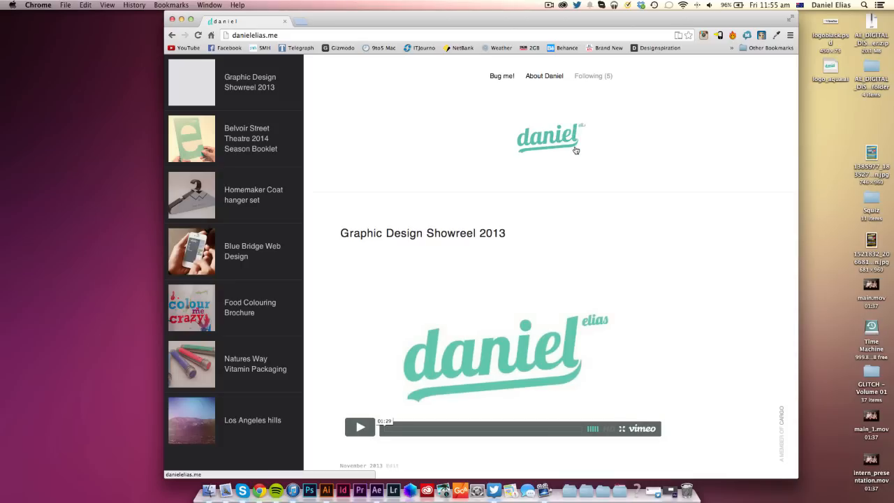
mouse_move(300, 48)
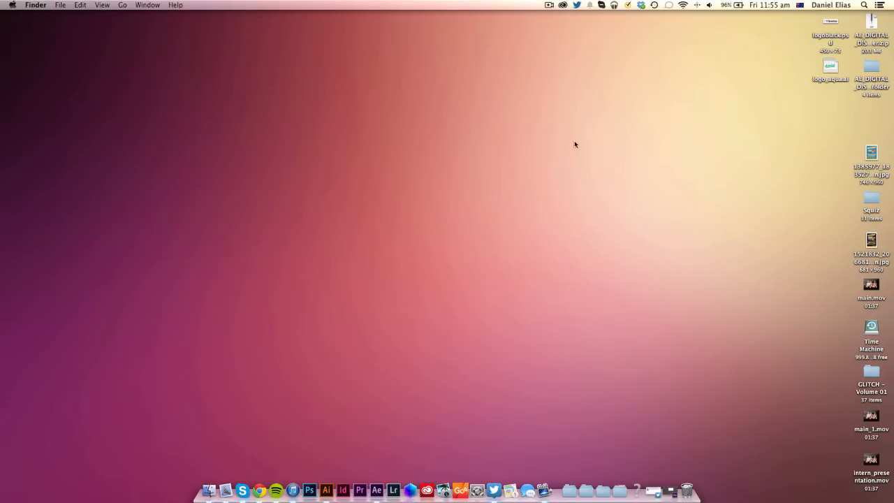
double_click(828, 72)
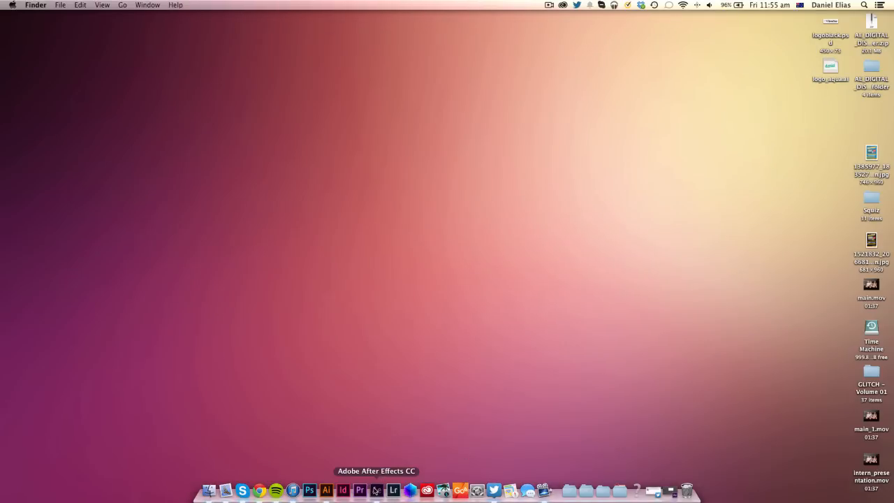
click(327, 489)
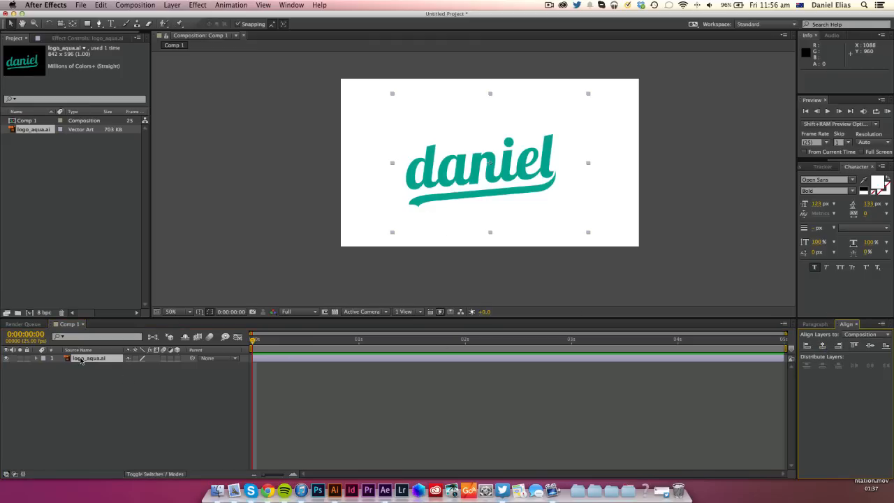
click(82, 357)
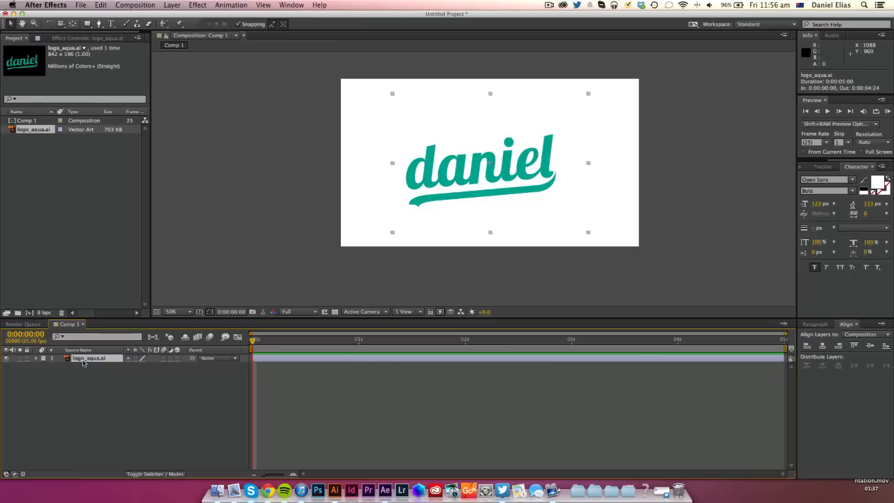
mouse_move(125, 323)
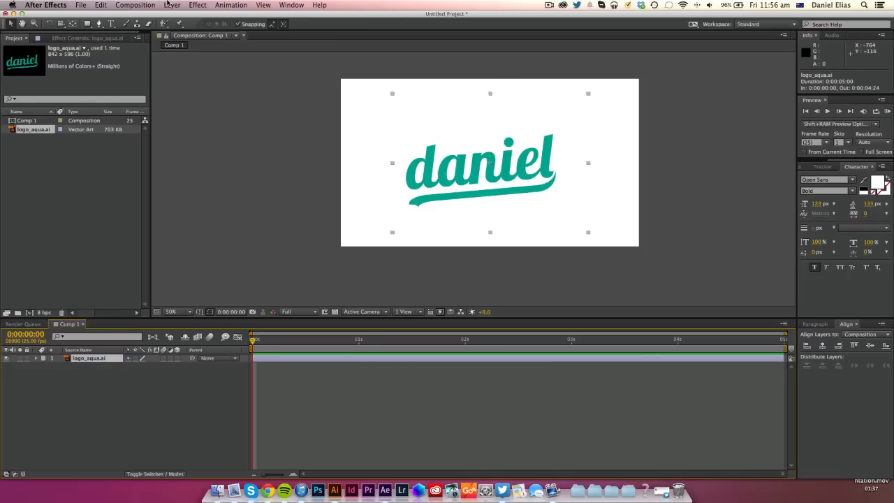
- Apply Effect > Generate > Stroke to the daniel logo layer
click(199, 6)
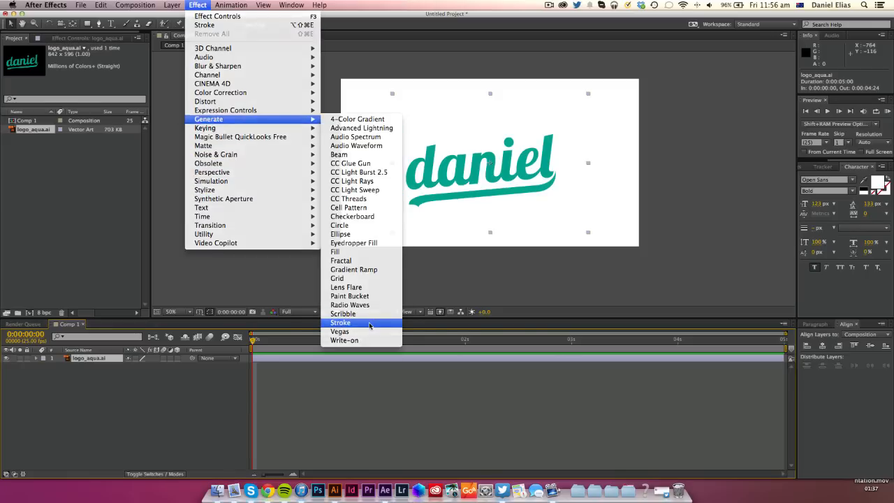
click(341, 322)
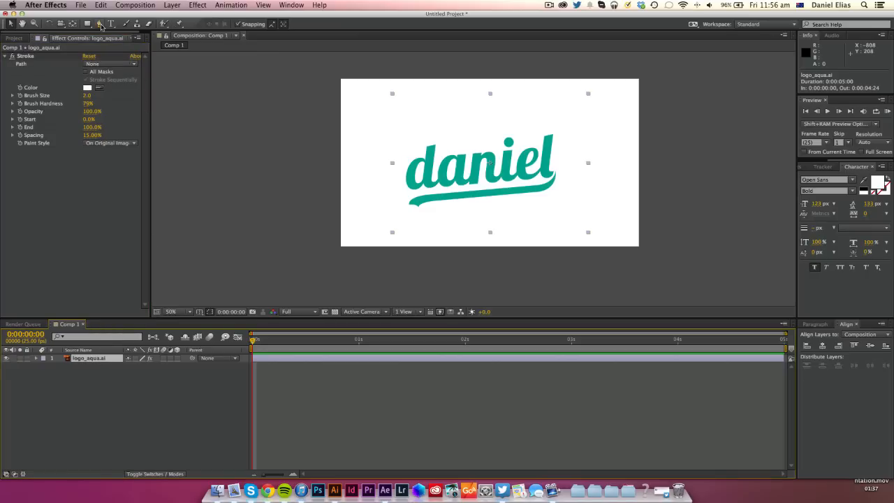
mouse_move(104, 25)
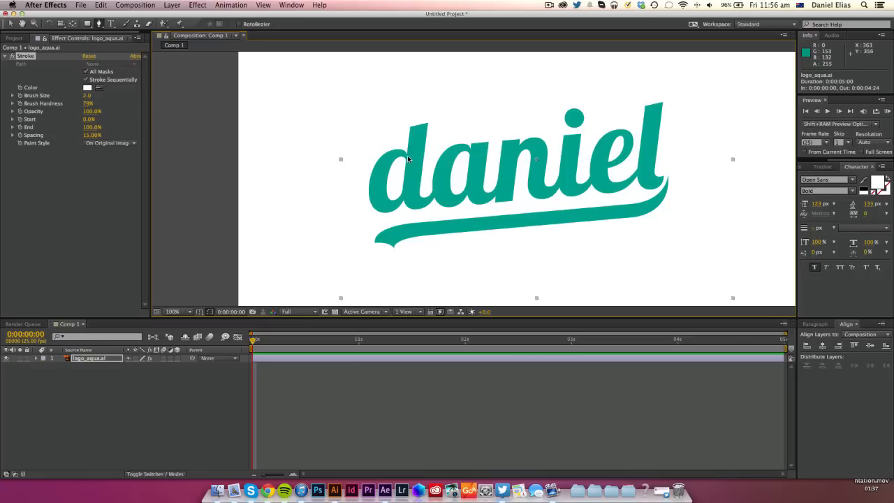
mouse_move(410, 162)
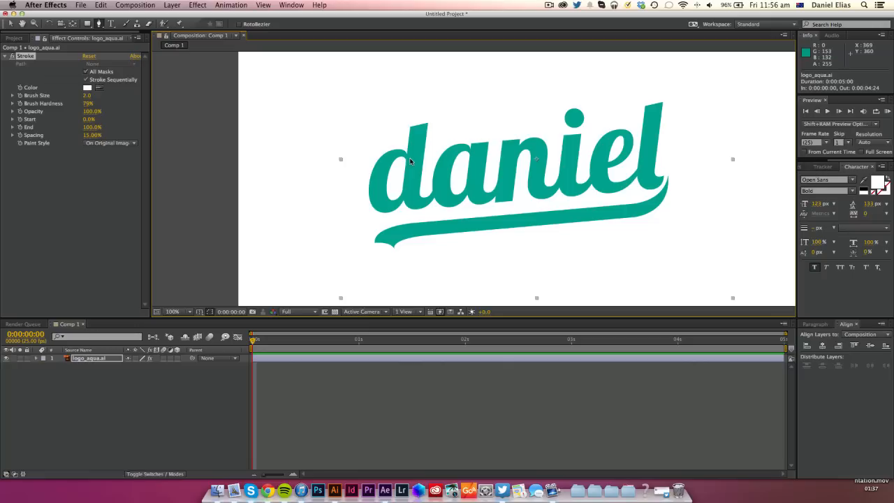
mouse_move(411, 161)
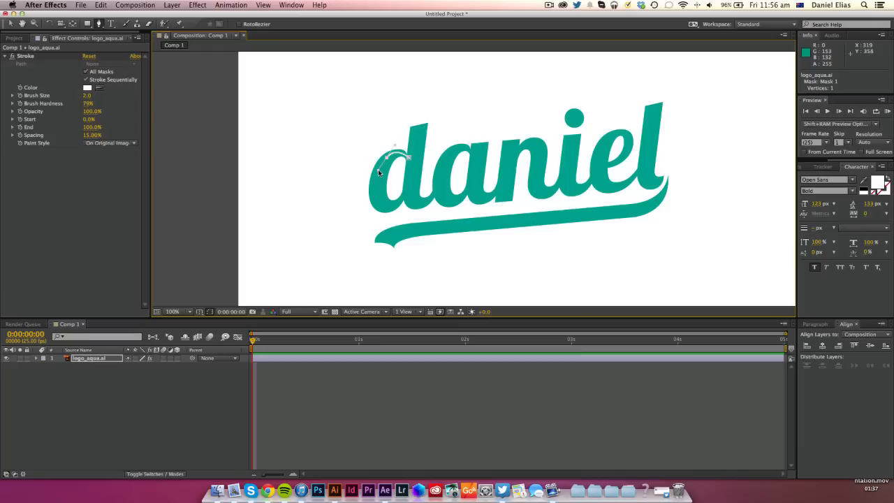
- Draw a Pen mask path from the top of the d down and into the letter a
click(394, 207)
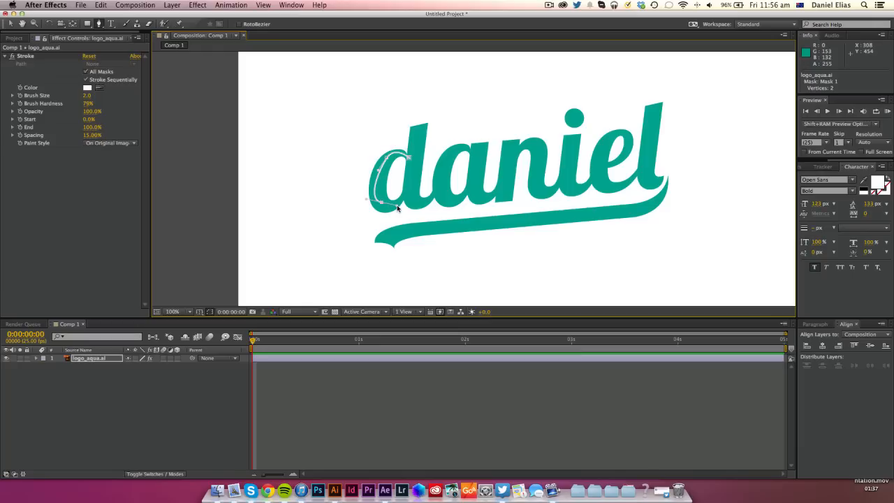
click(392, 207)
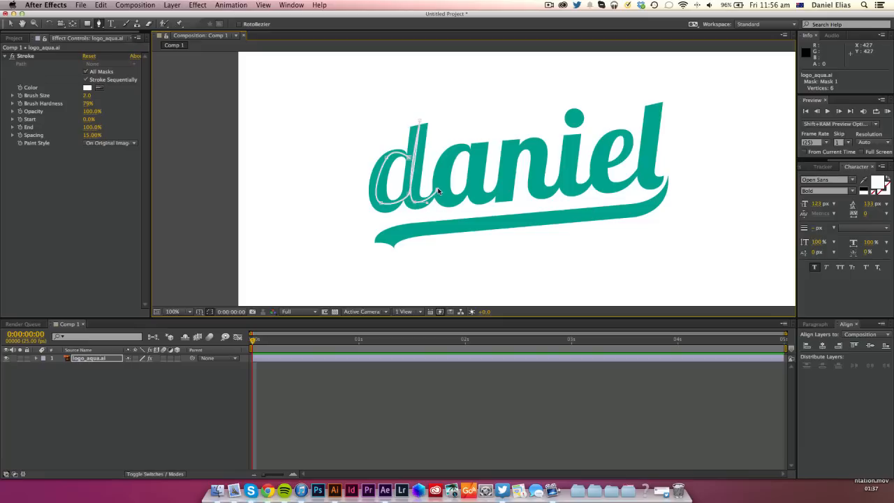
click(463, 198)
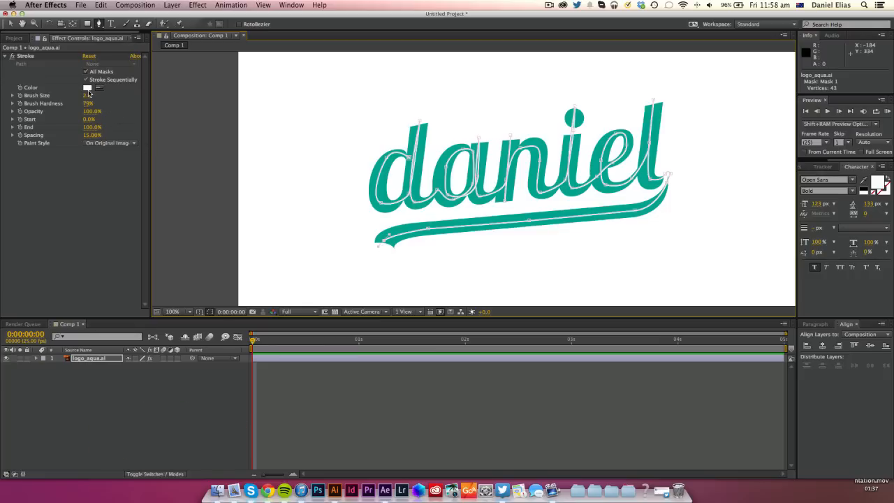
- Make the Stroke colour yellow and raise Brush Size until it covers the lettering
click(87, 88)
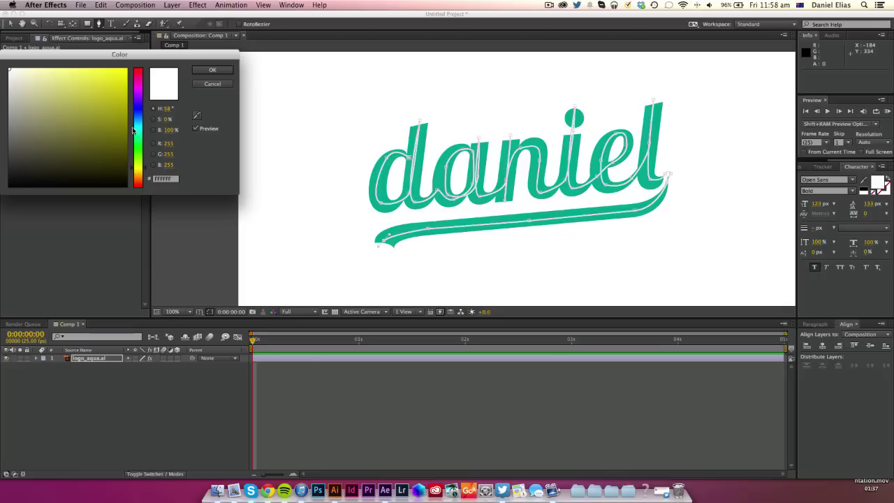
click(212, 70)
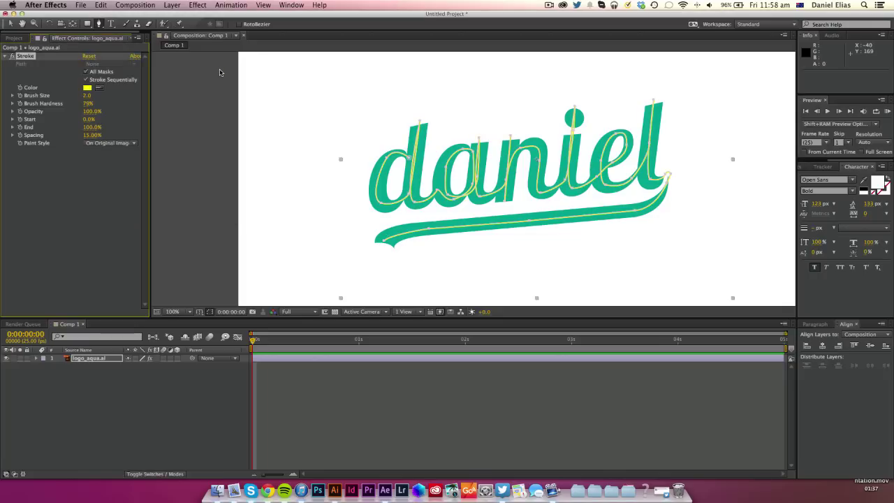
mouse_move(137, 98)
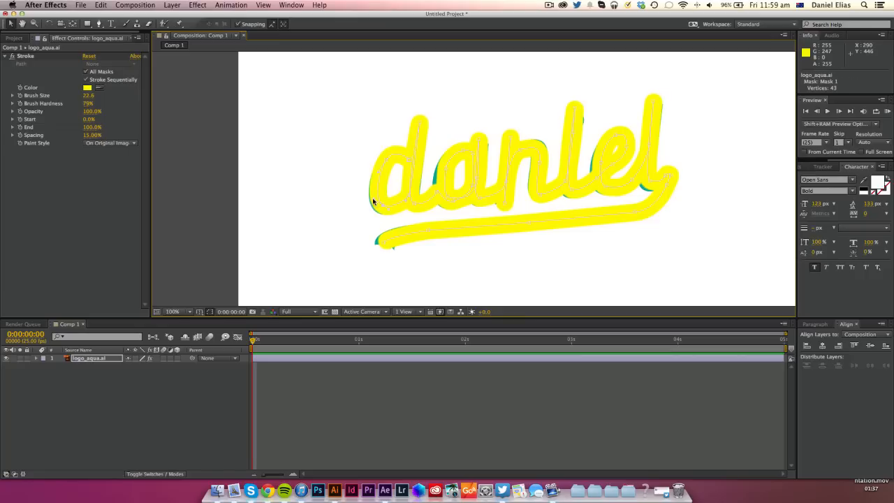
click(85, 95)
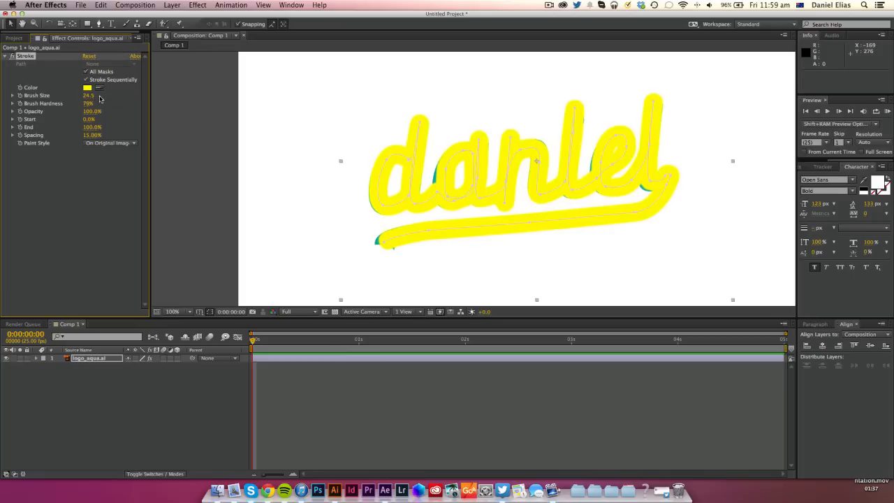
drag(88, 95, 95, 91)
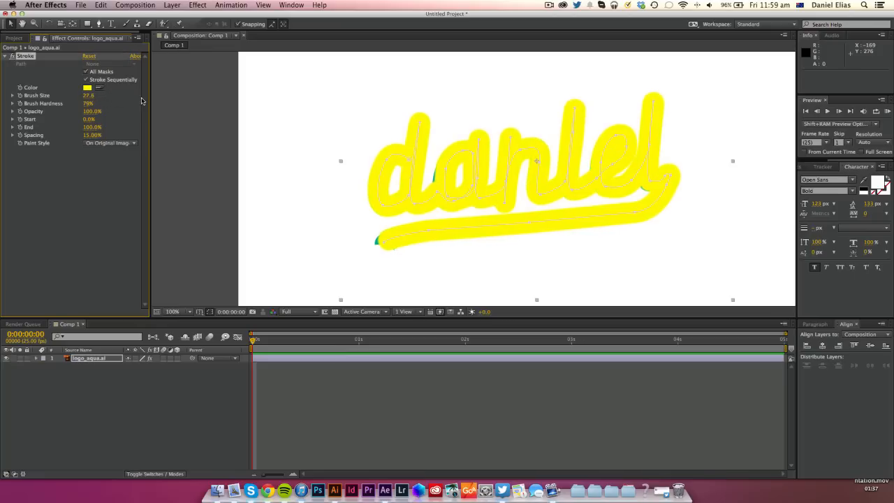
mouse_move(447, 170)
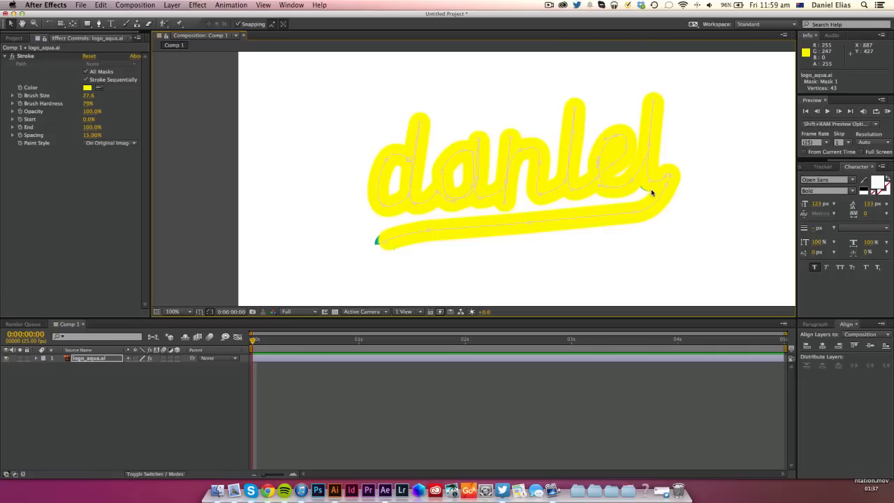
mouse_move(584, 198)
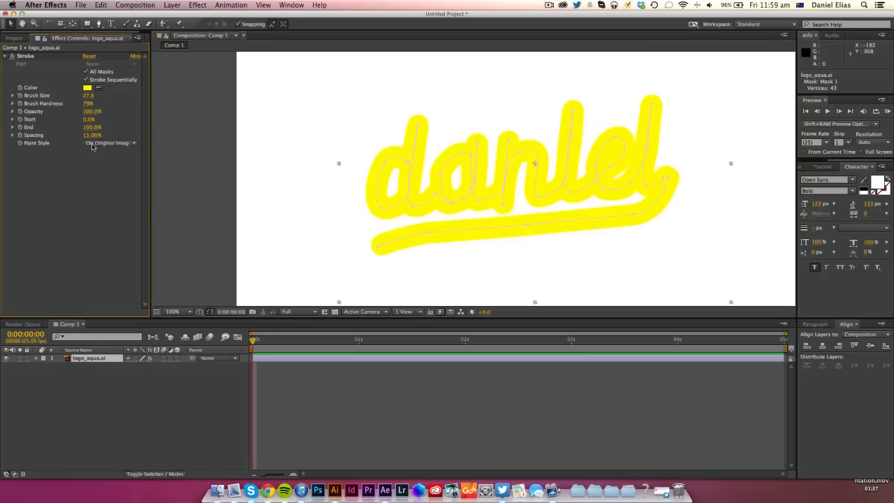
- Set the Stroke's Paint Style to Reveal Original Image
click(109, 143)
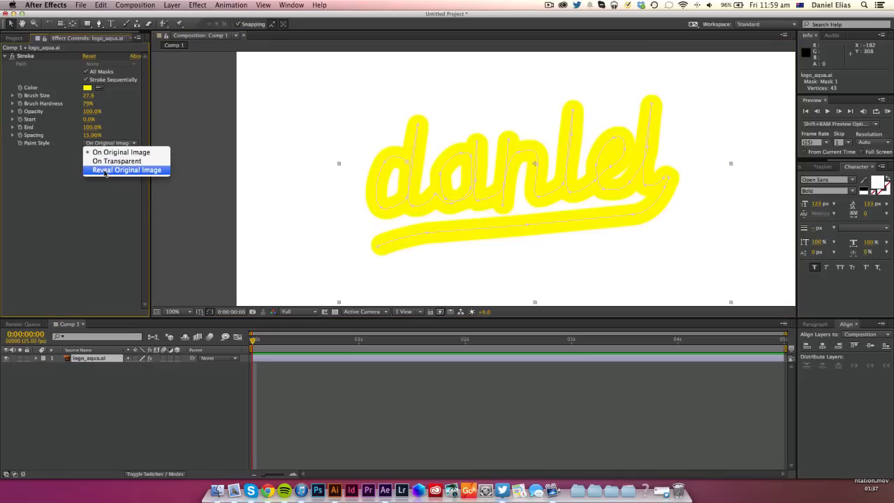
click(126, 171)
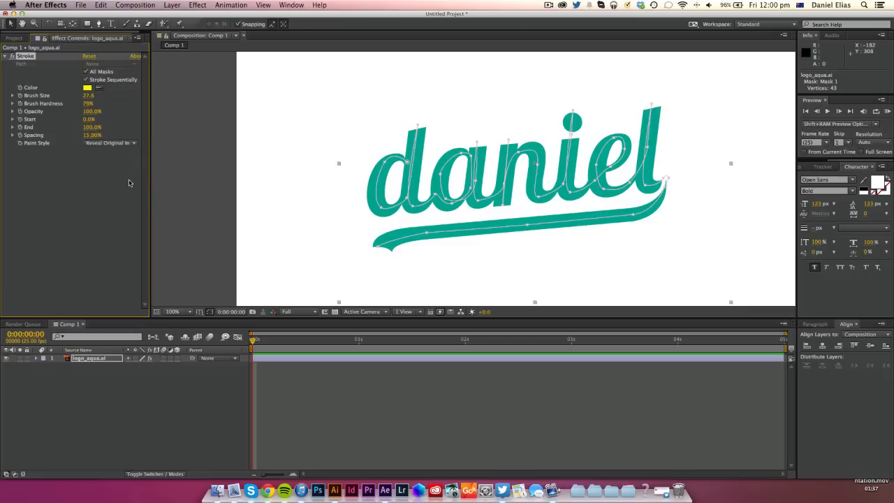
mouse_move(262, 344)
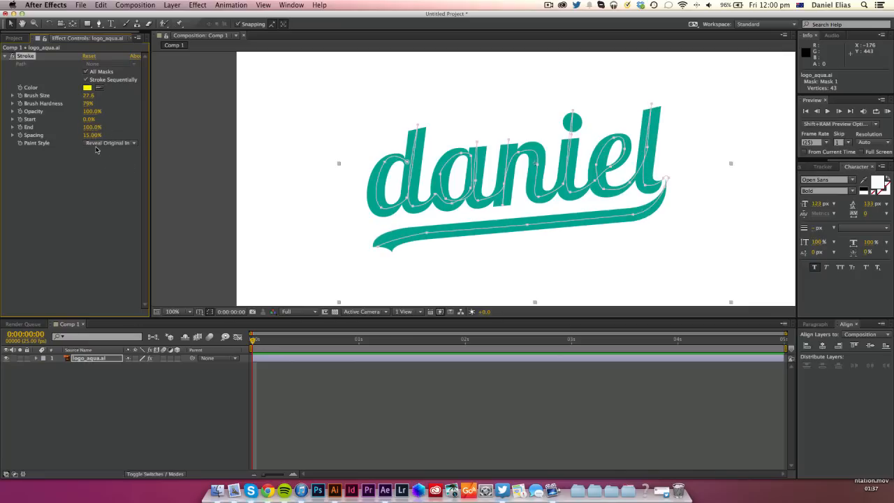
mouse_move(139, 243)
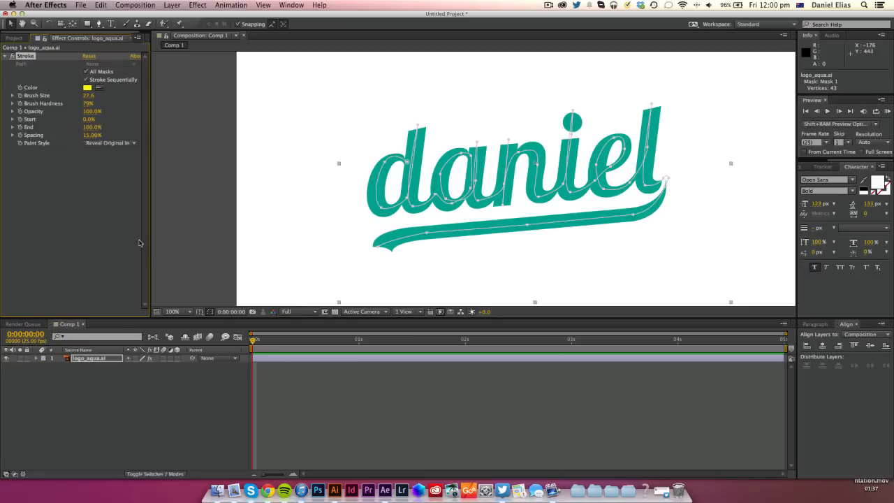
mouse_move(148, 263)
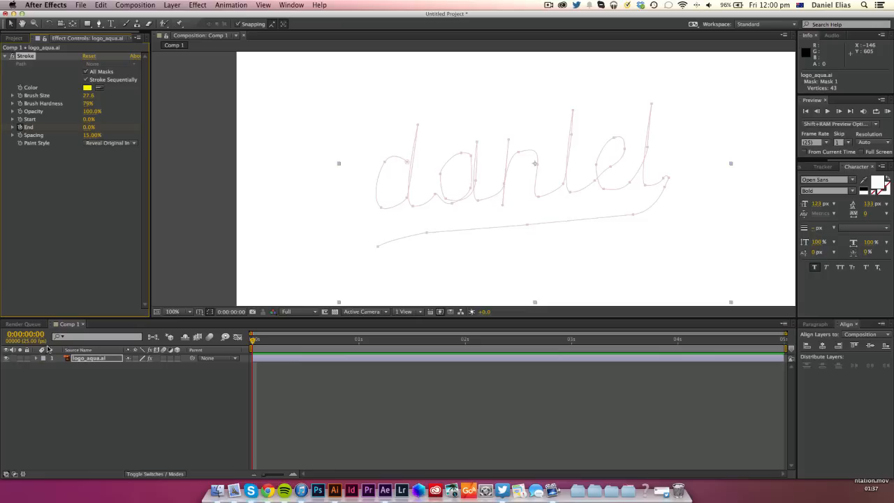
- Expand the logo layer's Effects > Stroke properties in the timeline
click(37, 357)
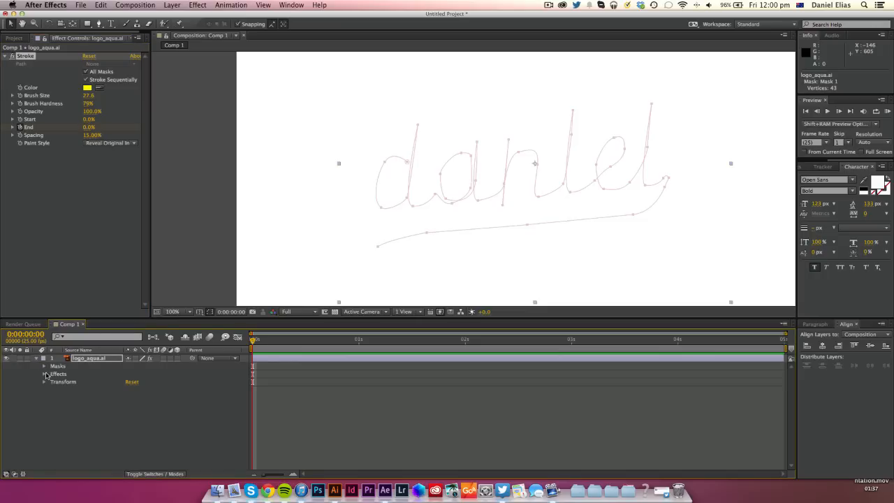
click(45, 375)
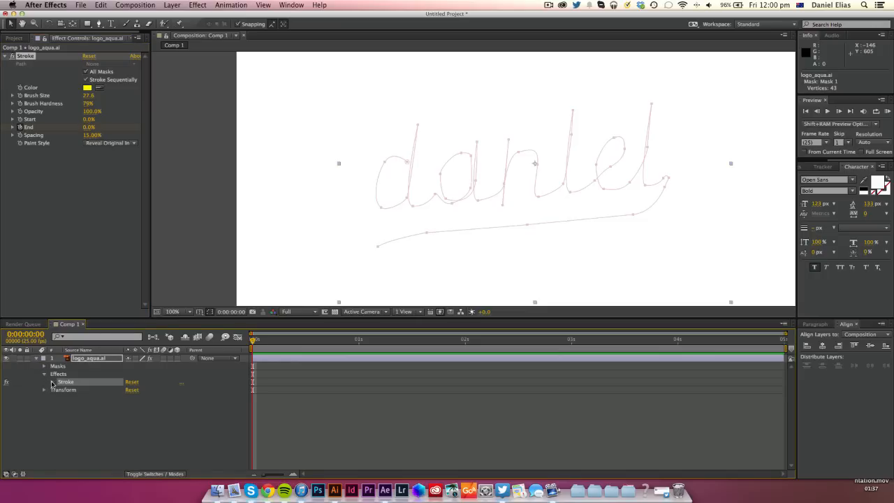
click(45, 382)
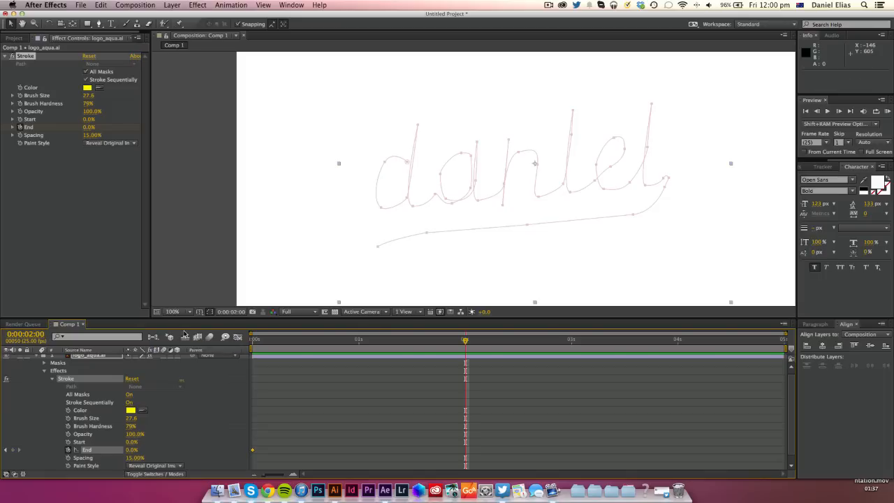
mouse_move(280, 402)
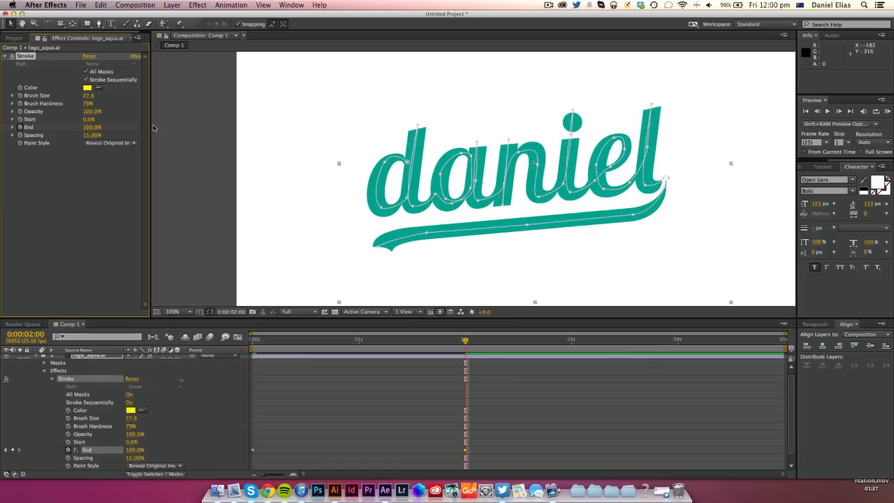
mouse_move(465, 340)
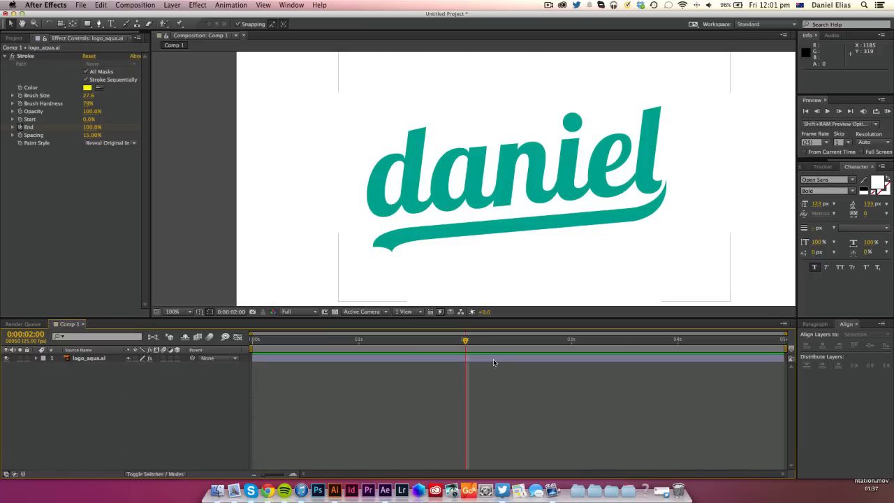
- Check a later point in the timeline, then return to the two-second mark
click(89, 358)
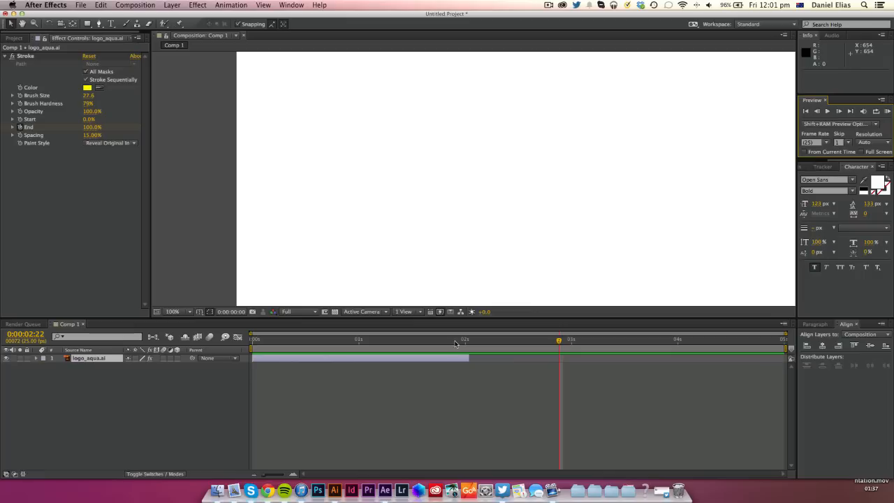
click(465, 340)
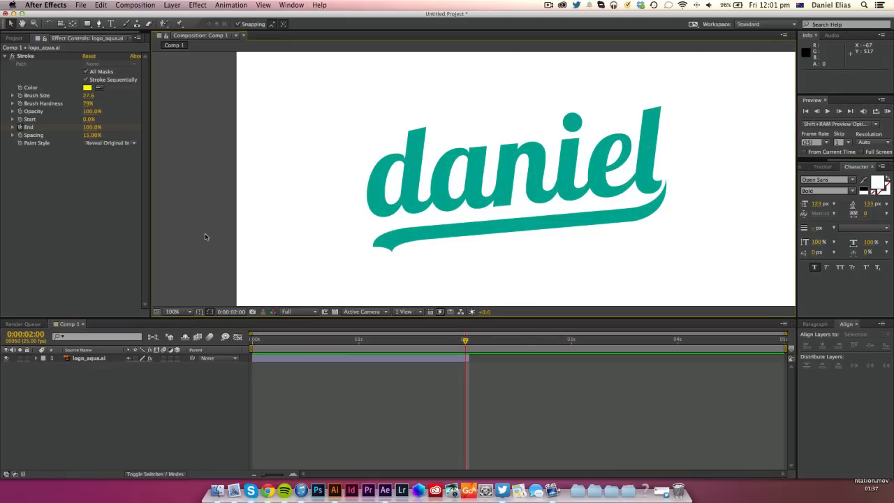
mouse_move(250, 491)
text(dan)
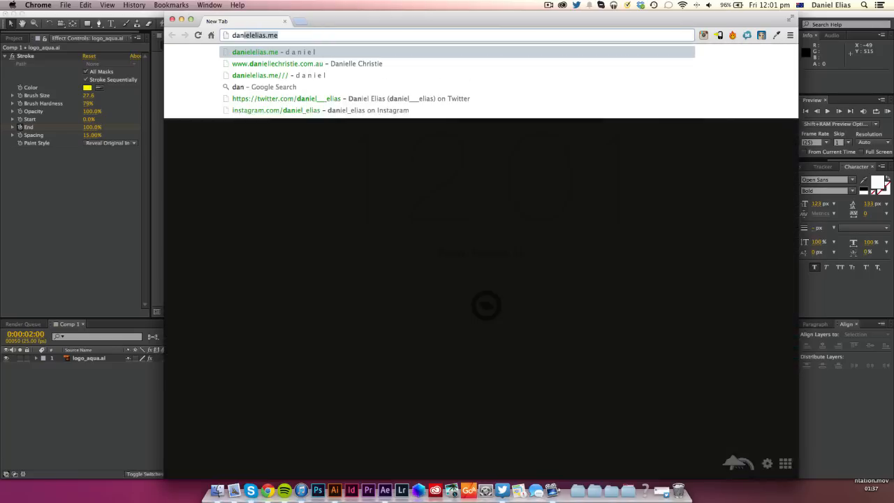
- Visit the suggested website, then scrub the time indicator to watch daniel write on
click(254, 52)
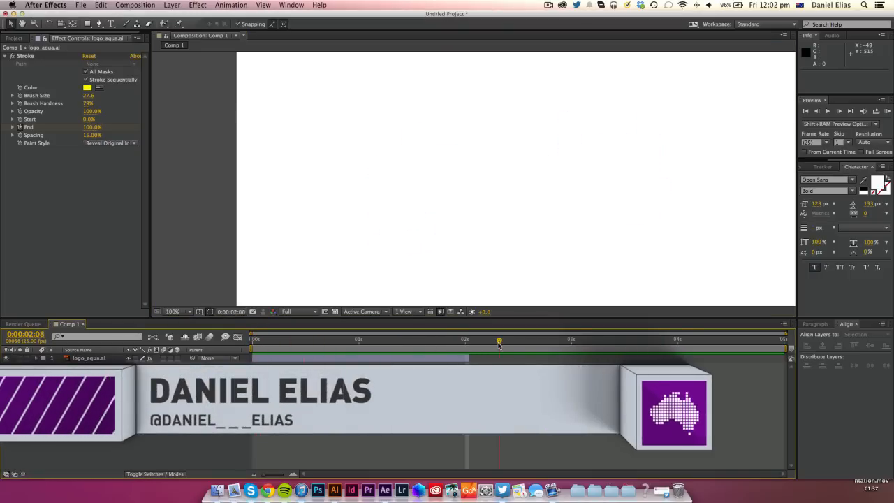
drag(499, 340, 363, 340)
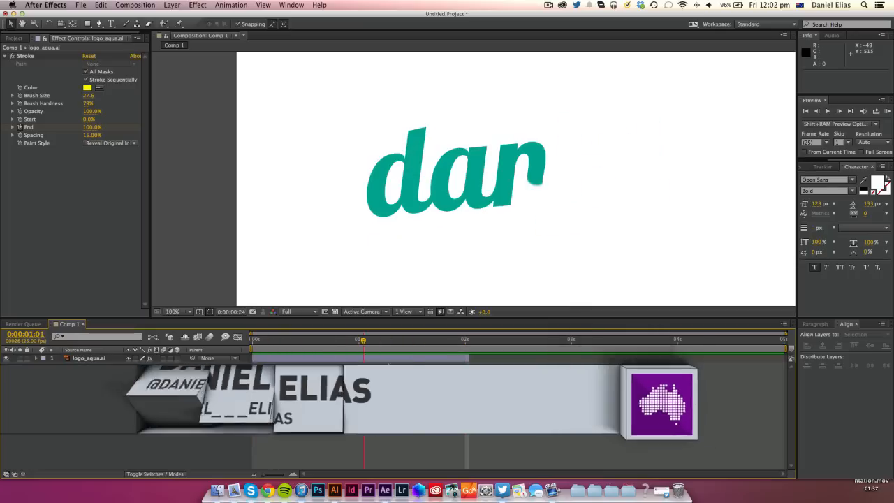